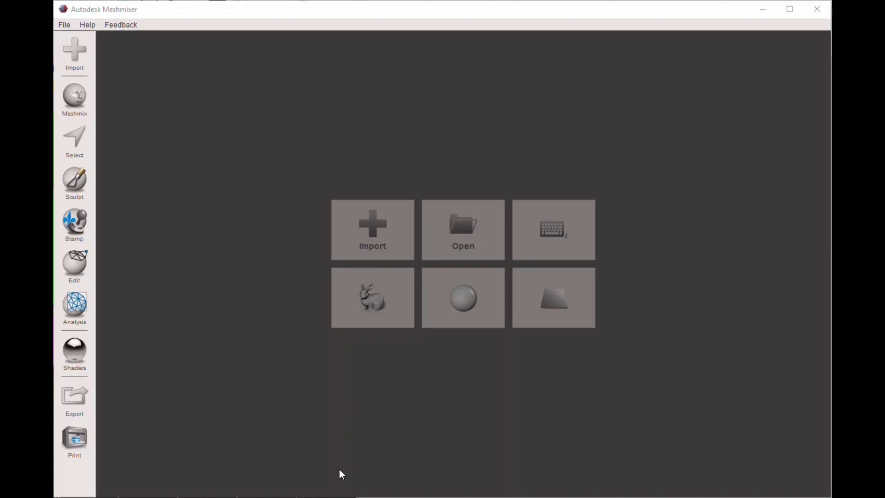
{"action": "mouse_move", "coordinate": [315, 409]}
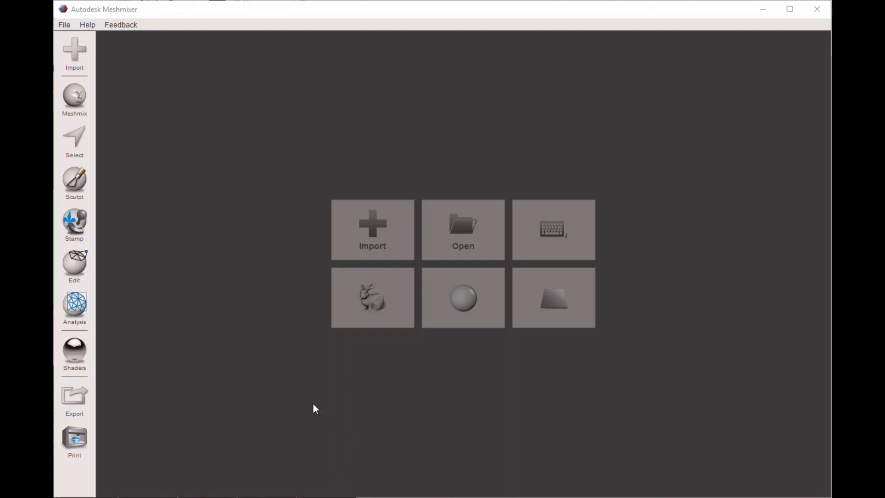
{"action": "mouse_move", "coordinate": [345, 416]}
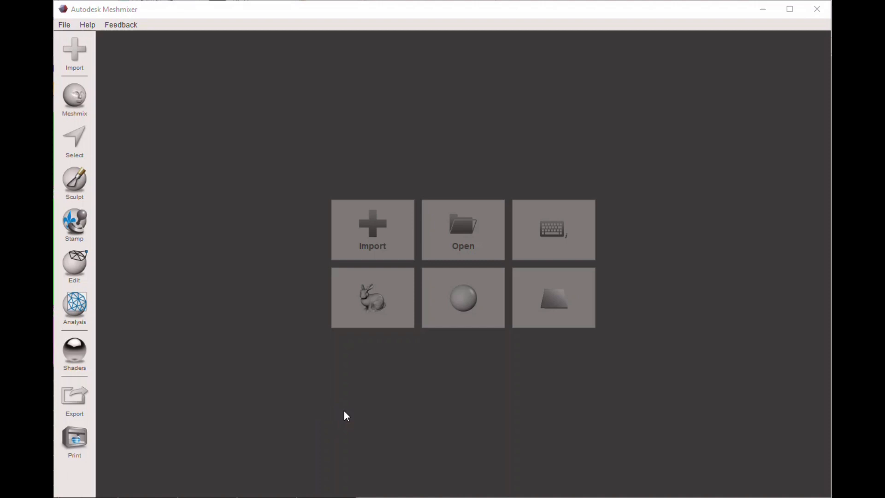
{"action": "mouse_move", "coordinate": [266, 343]}
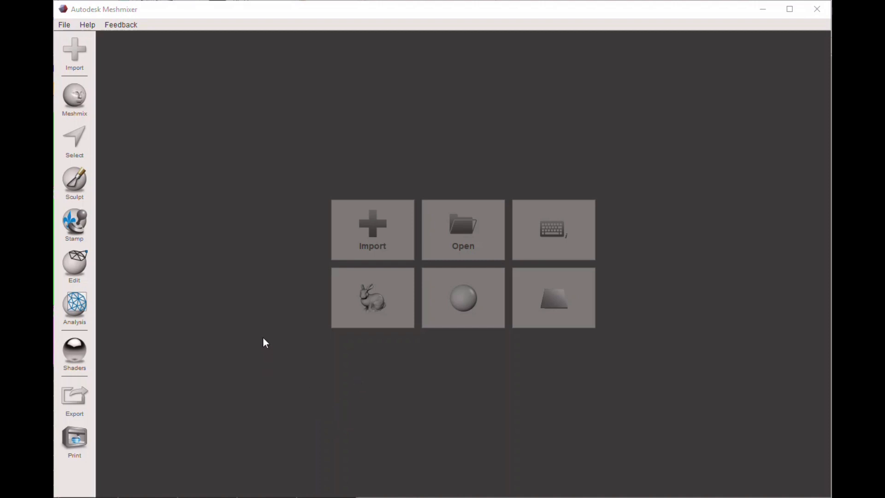
{"action": "mouse_move", "coordinate": [277, 350]}
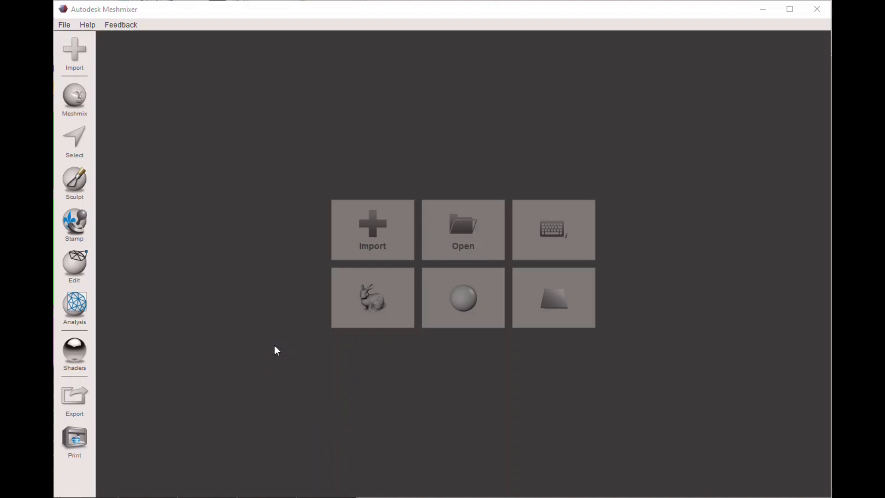
{"action": "mouse_move", "coordinate": [263, 284]}
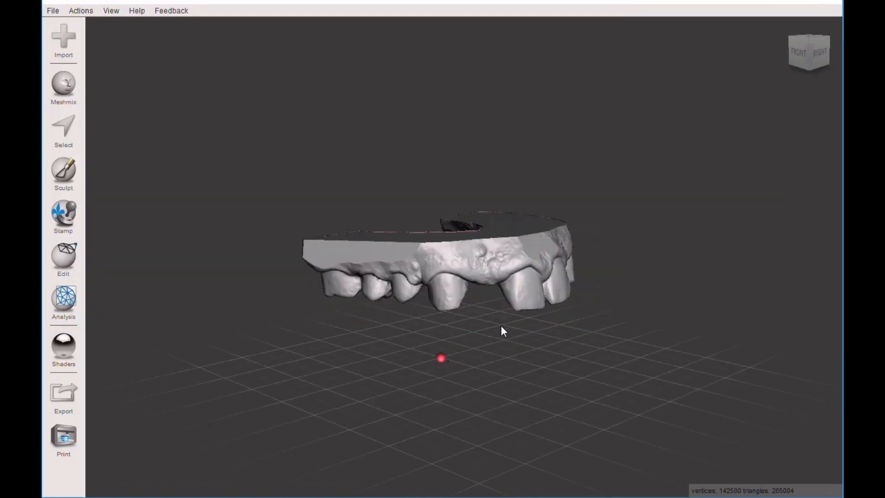
{"action": "left_click_drag", "start_coordinate": [503, 331], "coordinate": [404, 269]}
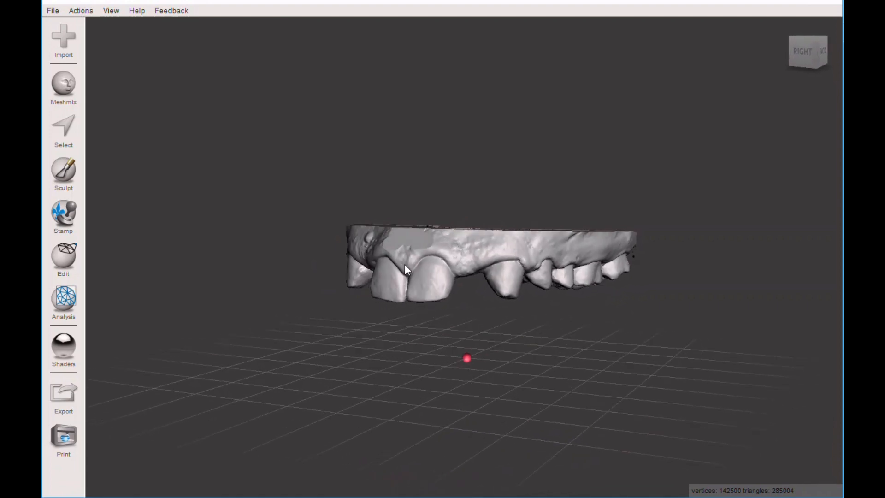
{"action": "left_click_drag", "start_coordinate": [406, 270], "coordinate": [473, 274]}
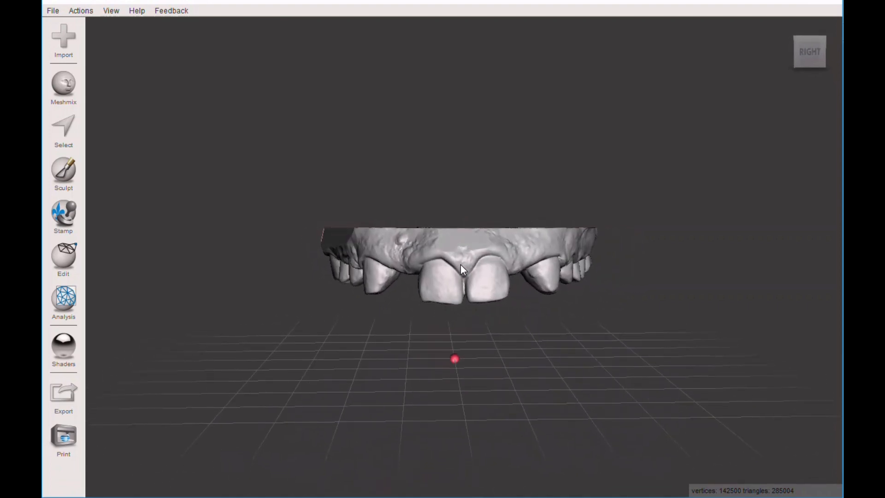
{"action": "left_click_drag", "start_coordinate": [460, 268], "coordinate": [441, 261]}
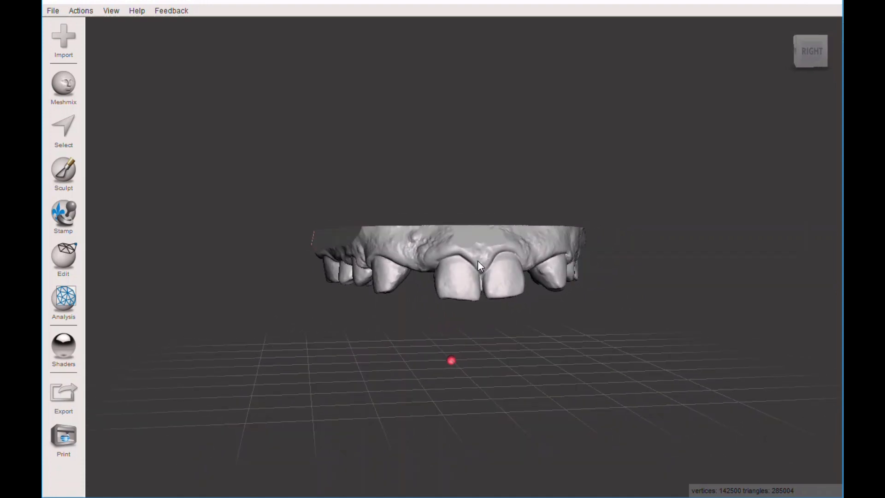
{"action": "left_click_drag", "start_coordinate": [479, 266], "coordinate": [509, 265]}
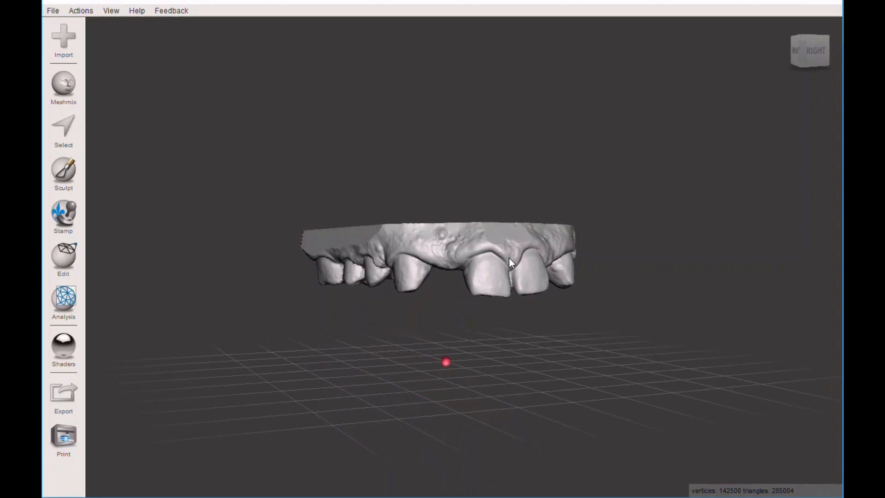
{"action": "left_click_drag", "start_coordinate": [508, 263], "coordinate": [469, 169]}
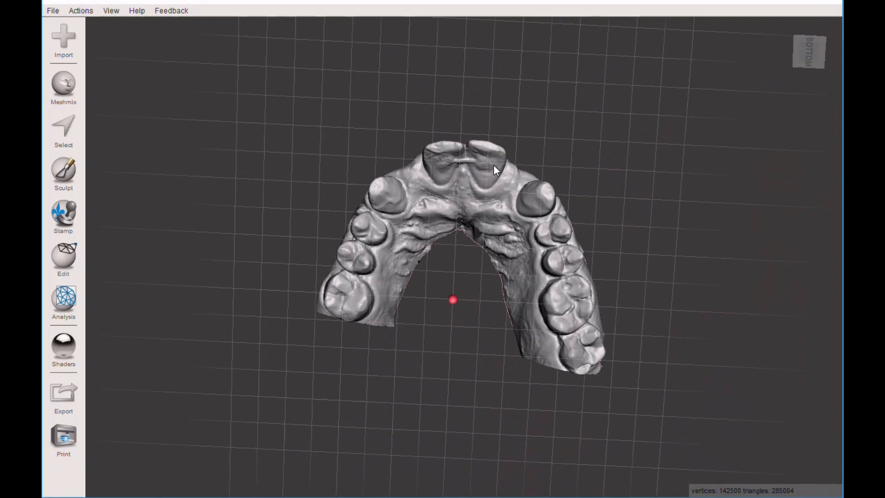
{"action": "left_click_drag", "start_coordinate": [494, 169], "coordinate": [471, 274]}
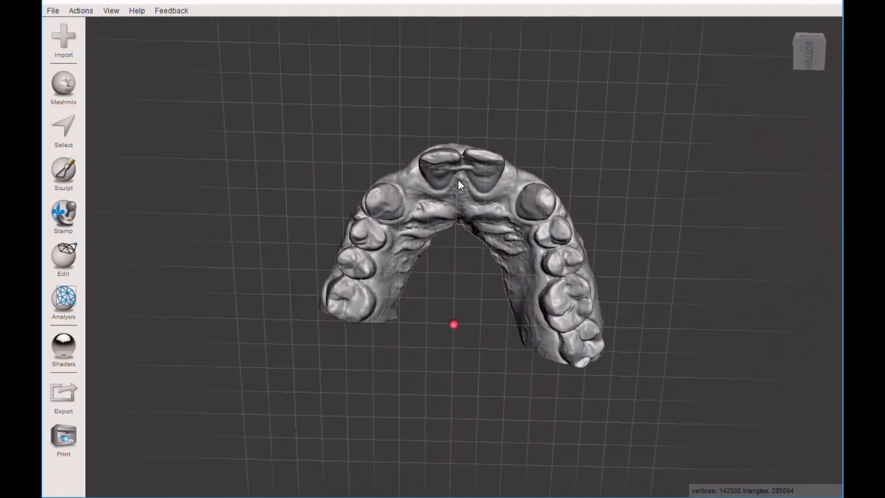
{"action": "left_click_drag", "start_coordinate": [458, 185], "coordinate": [464, 282]}
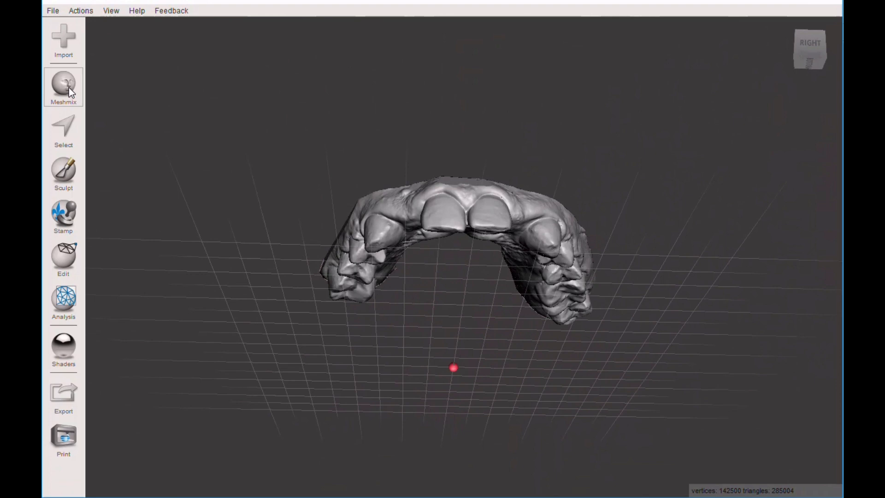
Drag a tooth from the Meshmix library into the scene beneath the upper arch
{"action": "left_click", "coordinate": [64, 88]}
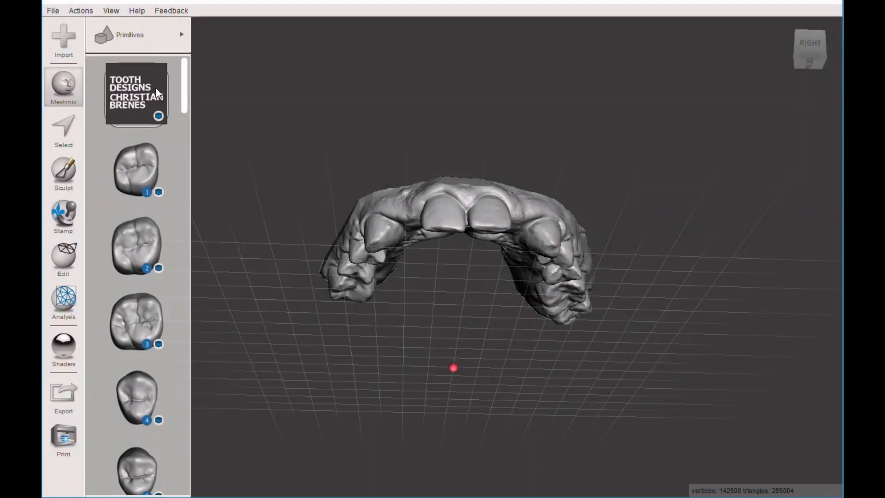
{"action": "mouse_move", "coordinate": [117, 114]}
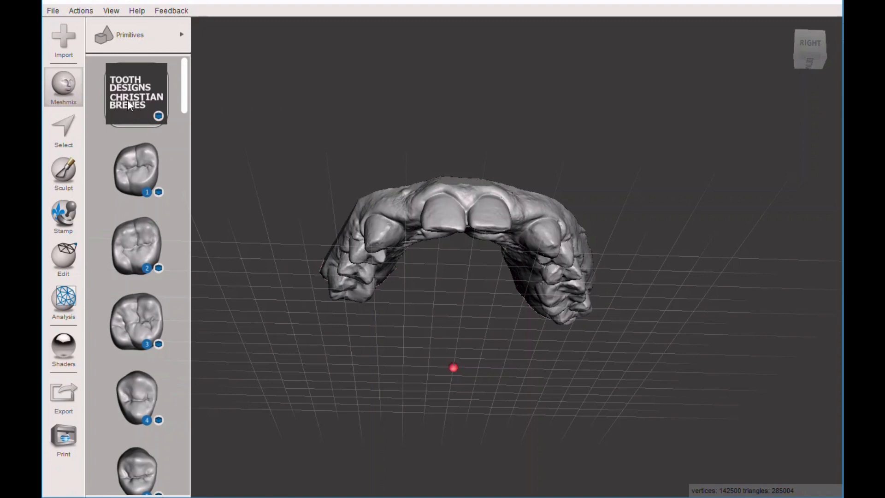
{"action": "mouse_move", "coordinate": [149, 120]}
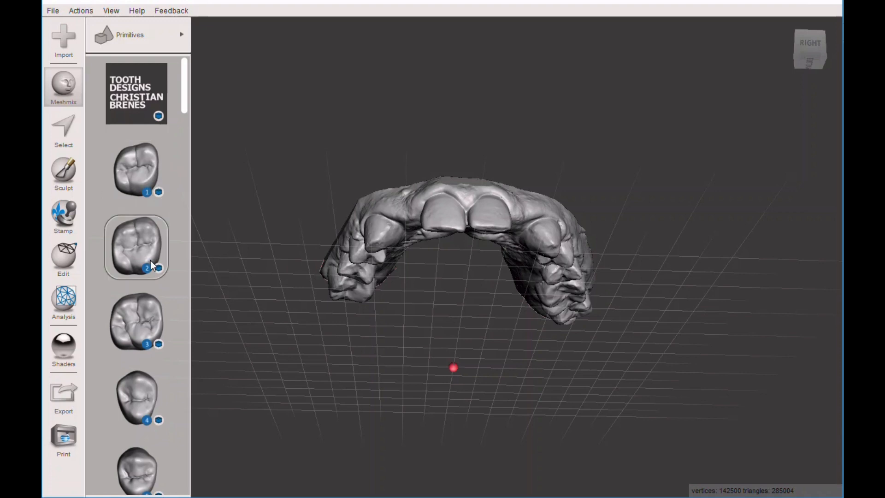
{"action": "scroll", "scroll_direction": "down", "scroll_amount": 3}
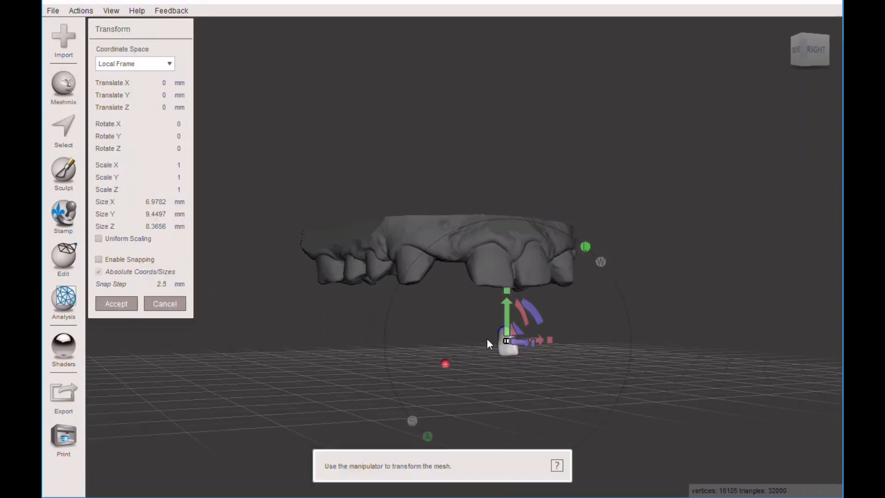
Translate the library tooth forward and up into the gap beside the central incisor
{"action": "left_click_drag", "start_coordinate": [488, 344], "coordinate": [437, 303]}
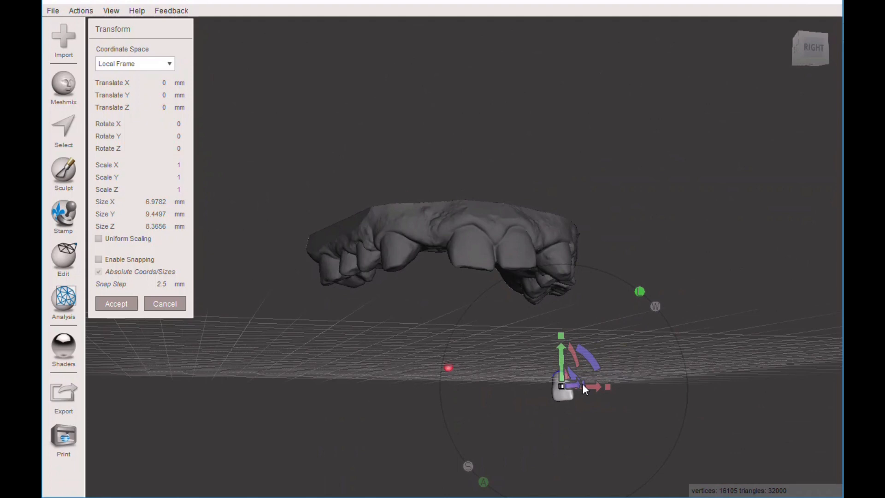
{"action": "left_click_drag", "start_coordinate": [564, 386], "coordinate": [423, 332]}
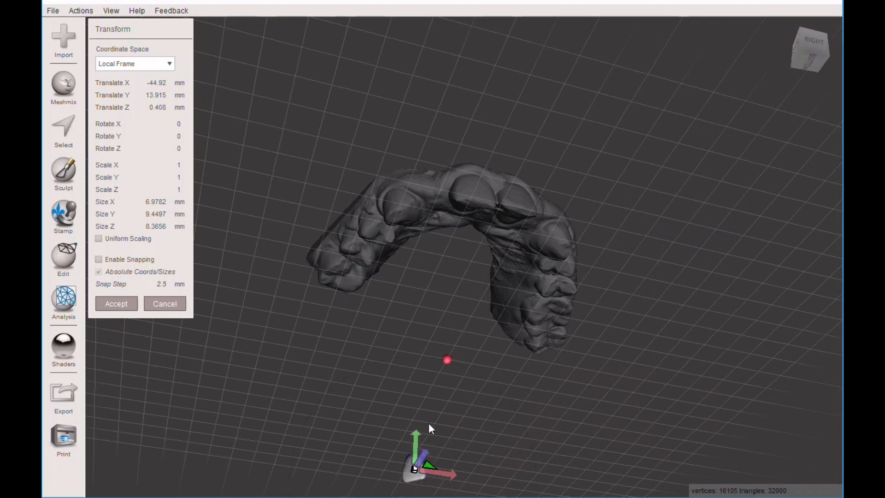
{"action": "left_click_drag", "start_coordinate": [414, 452], "coordinate": [432, 180]}
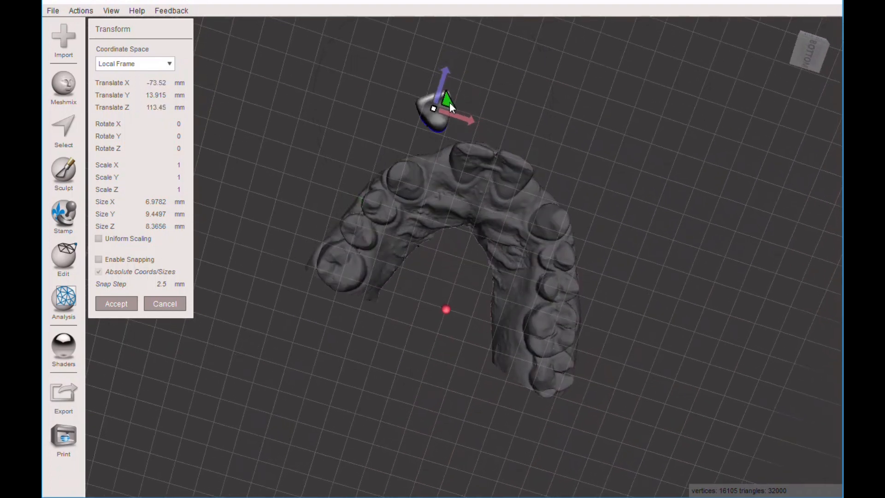
{"action": "left_click_drag", "start_coordinate": [434, 107], "coordinate": [441, 164]}
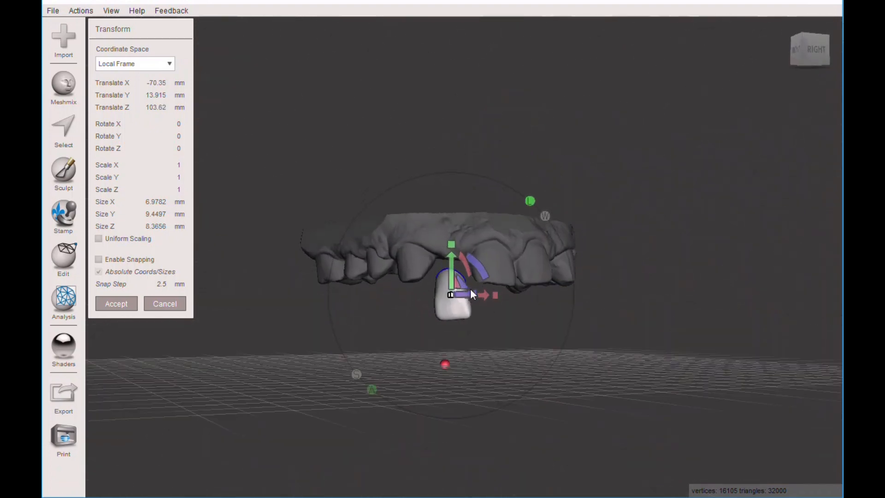
{"action": "left_click_drag", "start_coordinate": [451, 254], "coordinate": [452, 240]}
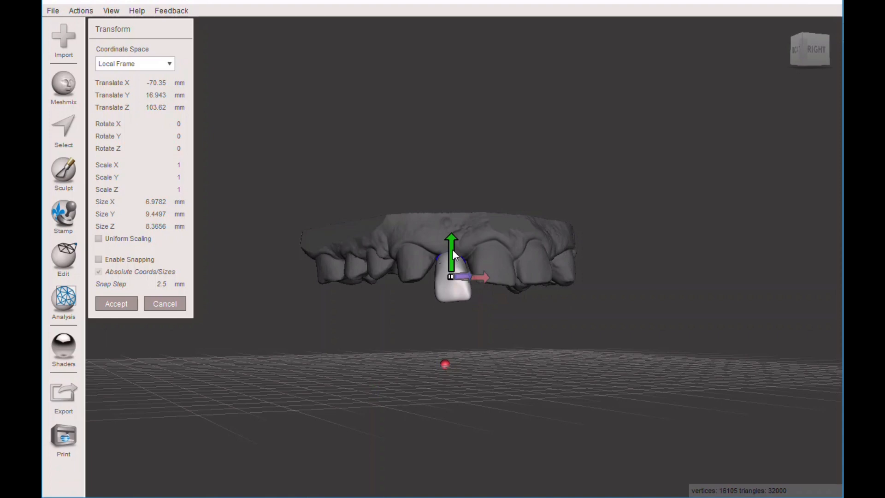
{"action": "left_click_drag", "start_coordinate": [452, 255], "coordinate": [451, 234]}
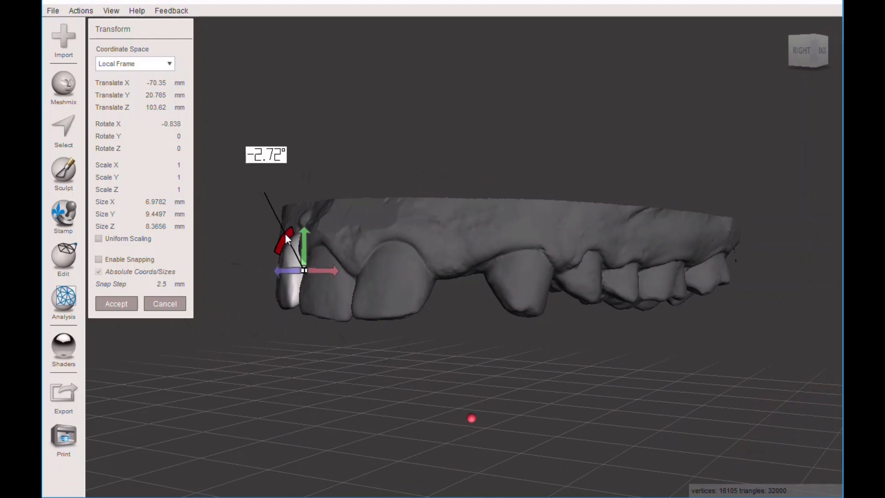
Tilt the tooth about 7.5 degrees around X and nudge it into the gap
{"action": "left_click_drag", "start_coordinate": [288, 237], "coordinate": [325, 262]}
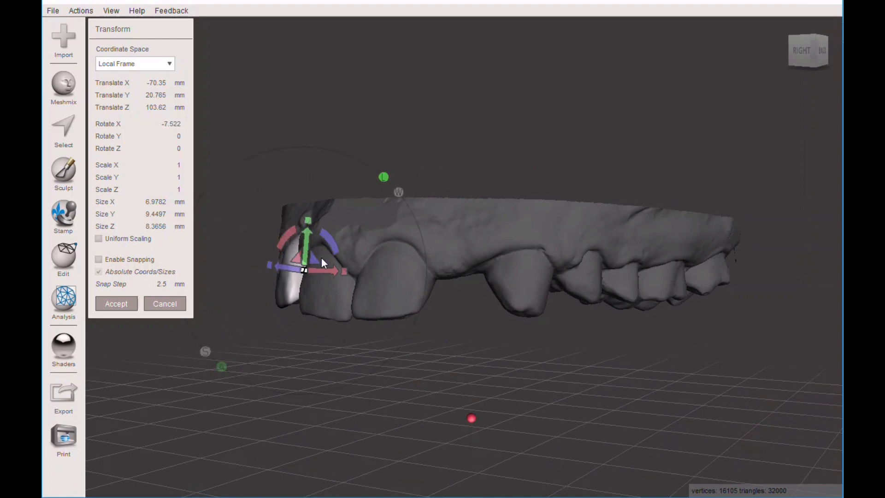
{"action": "left_click_drag", "start_coordinate": [324, 263], "coordinate": [361, 229]}
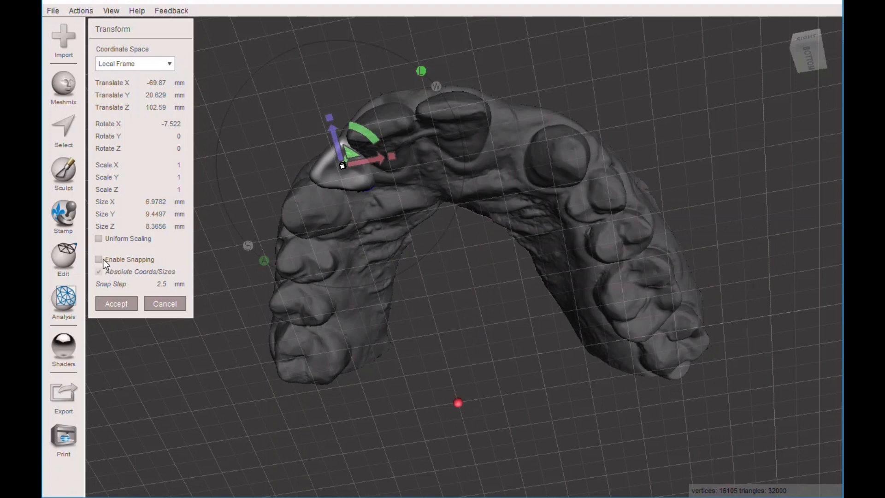
{"action": "left_click", "coordinate": [99, 259]}
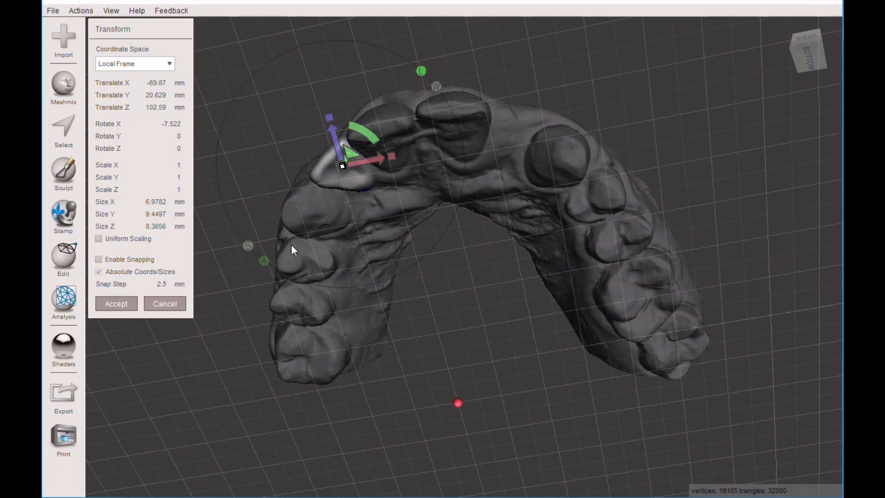
{"action": "left_click", "coordinate": [98, 259]}
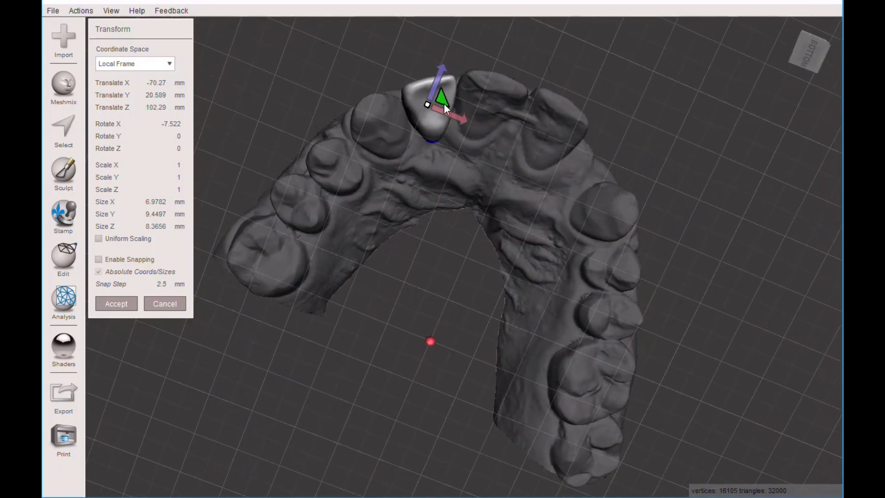
Rotate the tooth about 4.6 degrees around Z to follow the curve of the neighbouring incisors
{"action": "left_click_drag", "start_coordinate": [446, 104], "coordinate": [444, 101]}
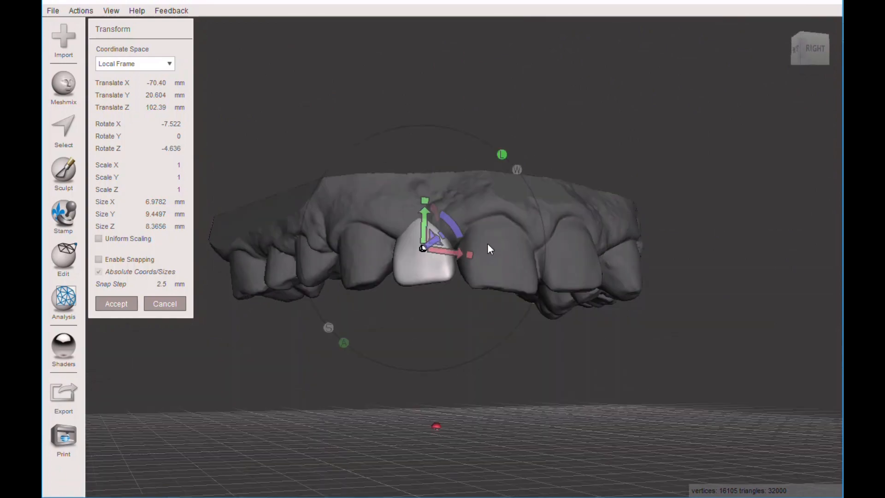
{"action": "left_click_drag", "start_coordinate": [486, 248], "coordinate": [423, 113]}
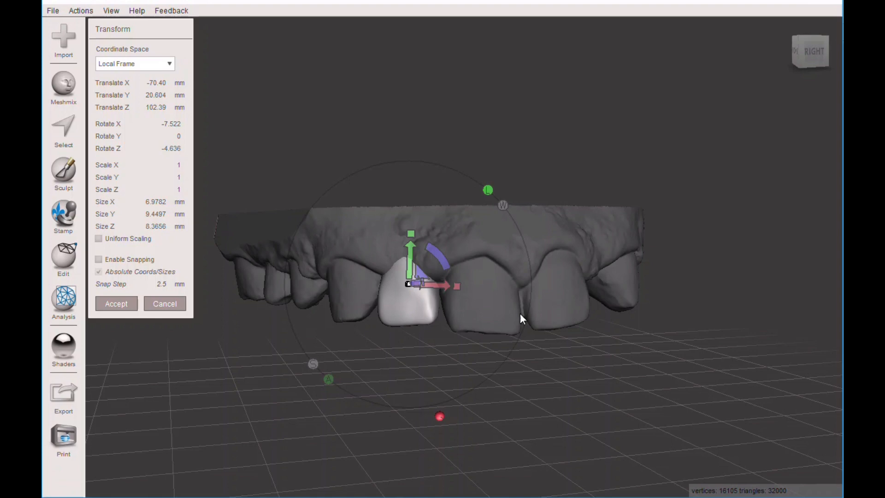
{"action": "mouse_move", "coordinate": [479, 332]}
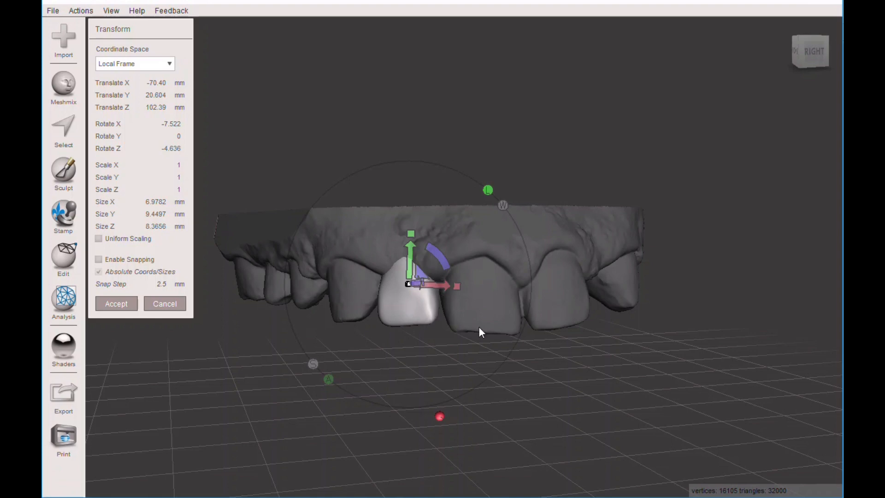
{"action": "mouse_move", "coordinate": [482, 330]}
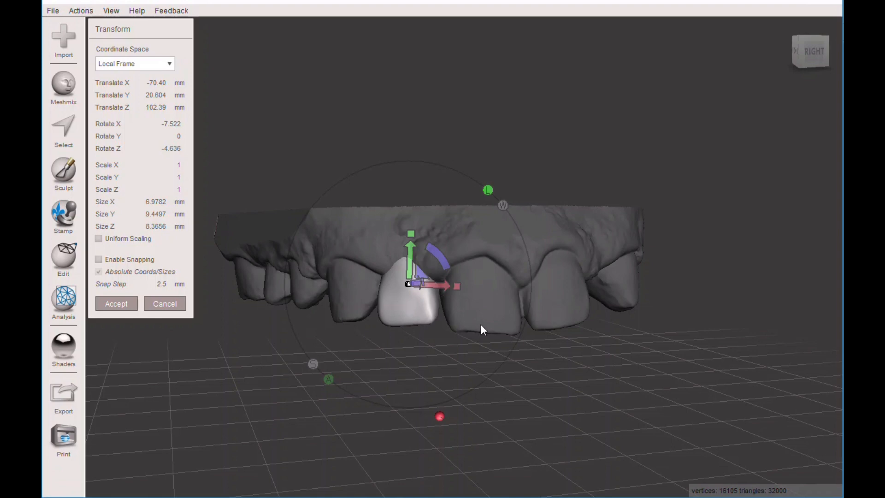
{"action": "mouse_move", "coordinate": [435, 244]}
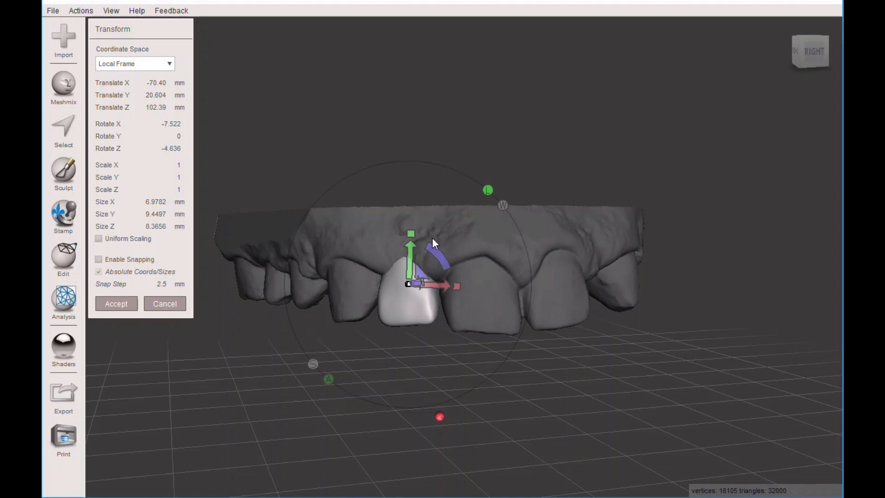
Show the Objects Browser and select both the arch scan and the MeshSO10 tooth
{"action": "left_click", "coordinate": [111, 10]}
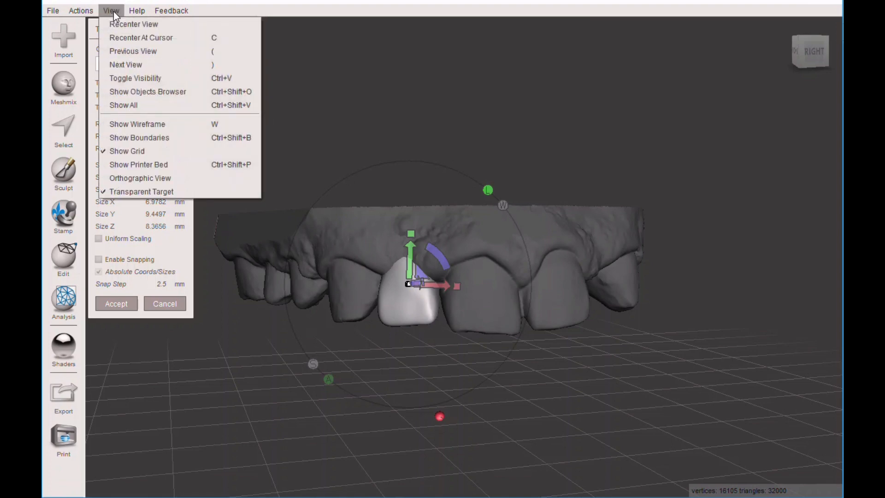
{"action": "left_click", "coordinate": [147, 91]}
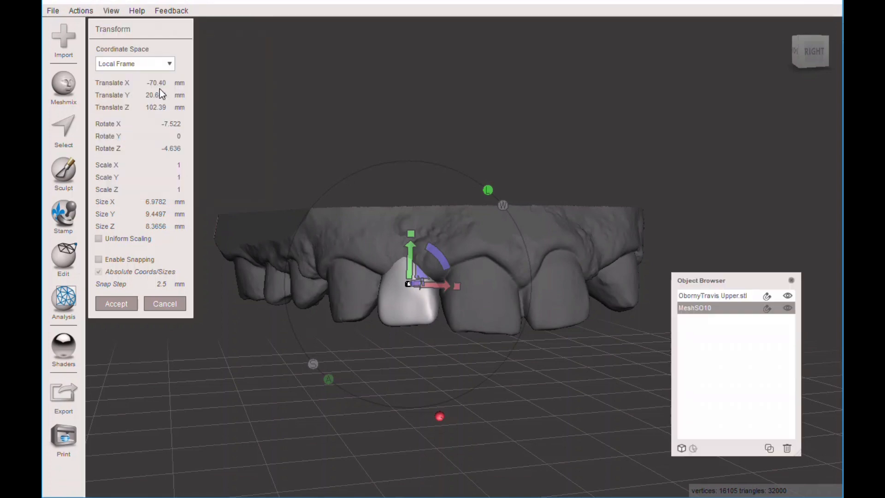
{"action": "left_click", "coordinate": [707, 295]}
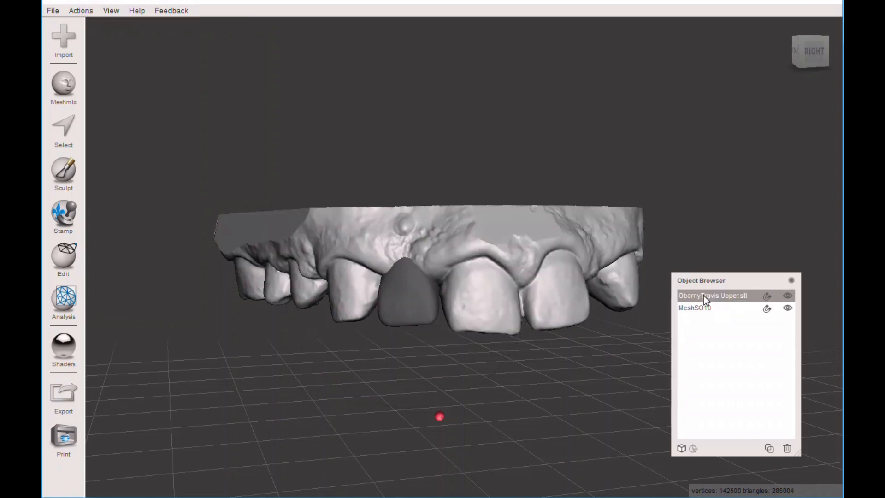
{"action": "left_click", "coordinate": [711, 308]}
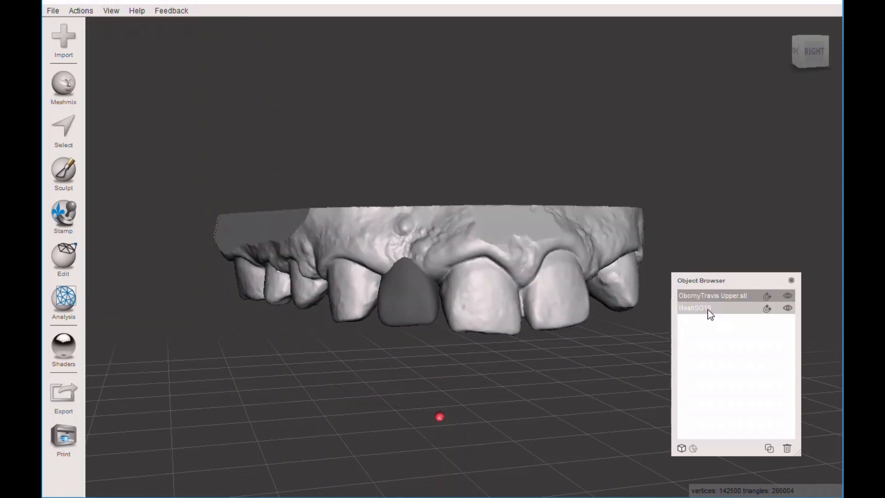
{"action": "left_click", "coordinate": [695, 308]}
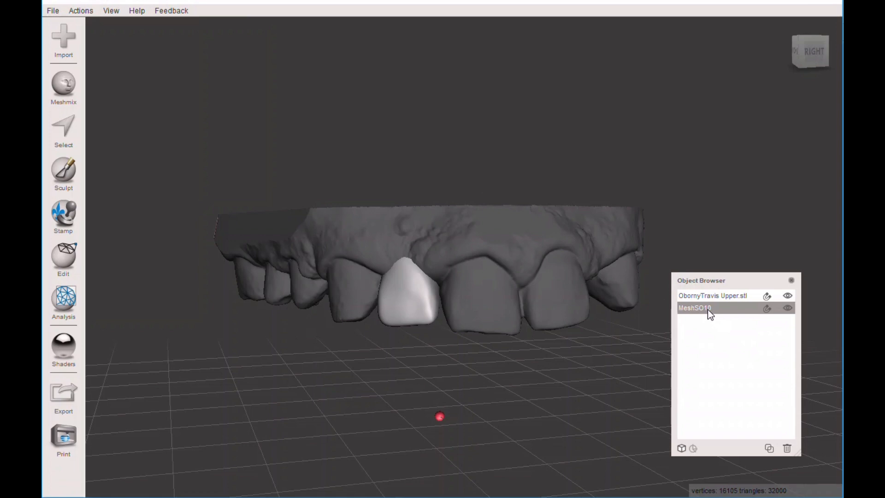
{"action": "mouse_move", "coordinate": [434, 277]}
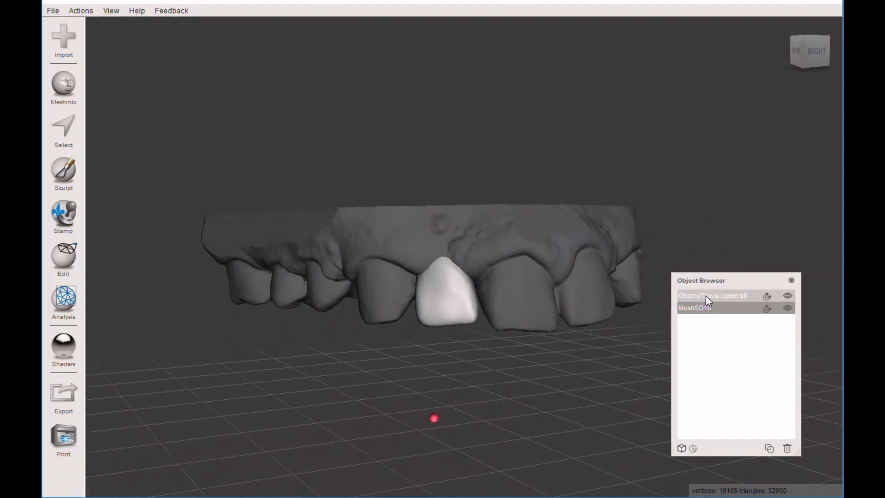
Combine the tooth and arch into one object and inspect it, turning toward the other gap
{"action": "left_click", "coordinate": [63, 259]}
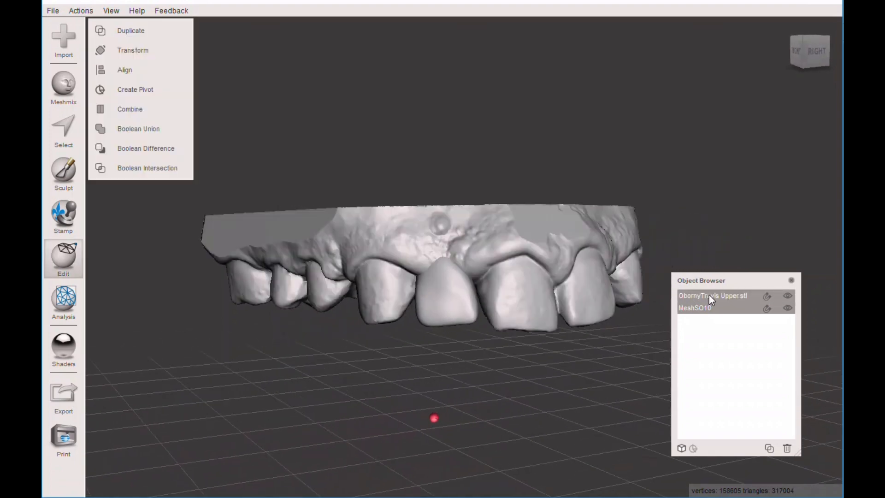
{"action": "mouse_move", "coordinate": [150, 89]}
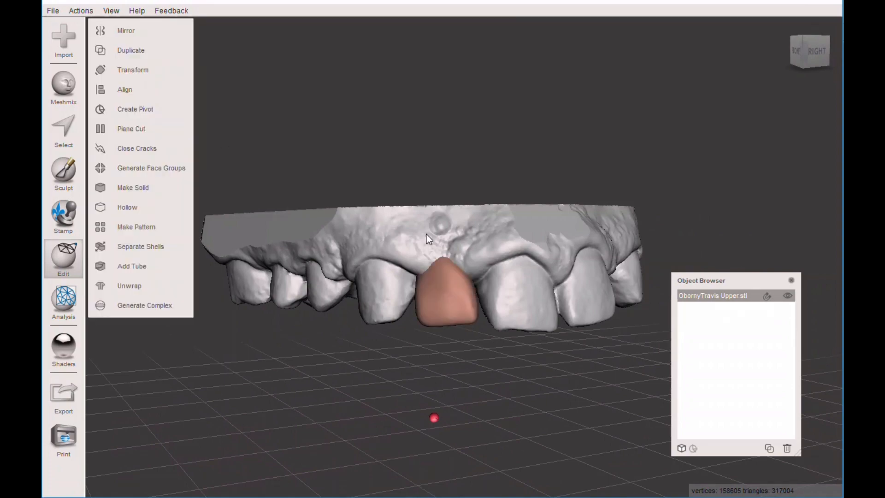
{"action": "left_click_drag", "start_coordinate": [426, 237], "coordinate": [519, 158]}
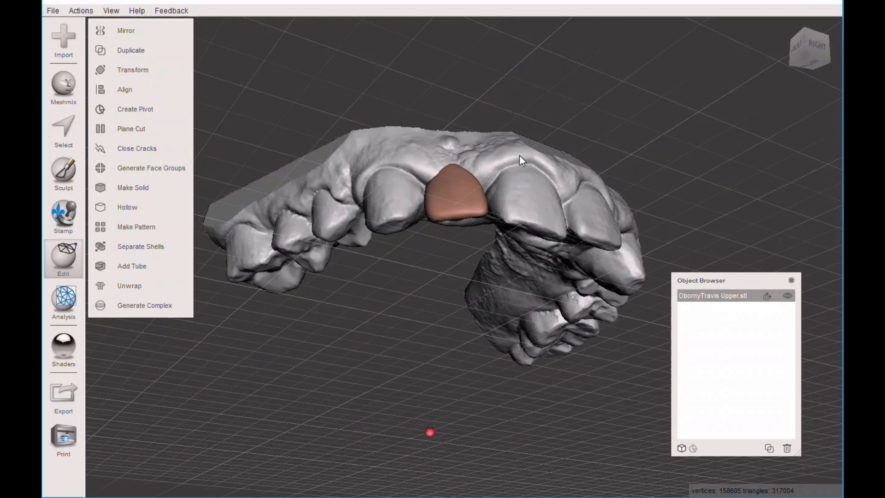
{"action": "left_click_drag", "start_coordinate": [520, 158], "coordinate": [482, 135]}
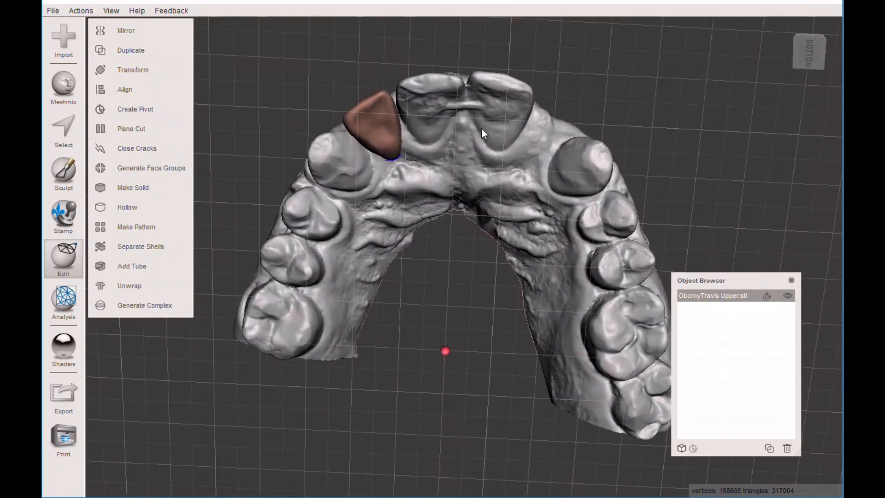
{"action": "left_click_drag", "start_coordinate": [480, 136], "coordinate": [426, 306]}
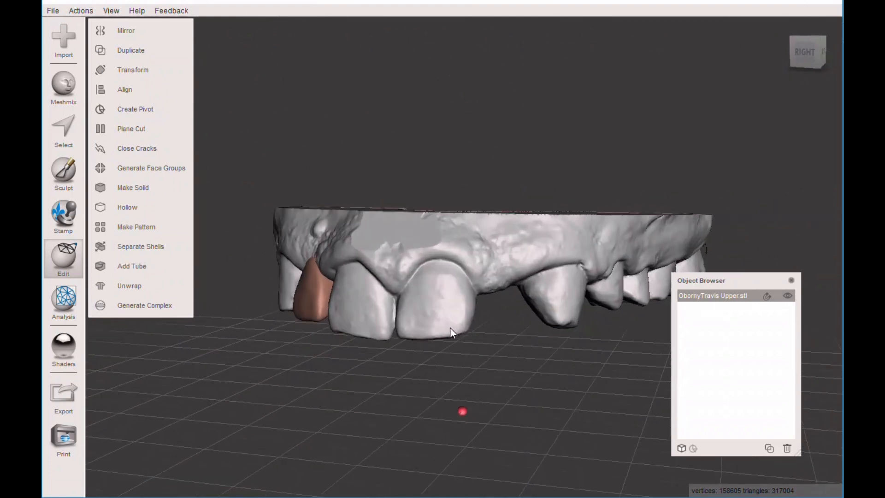
Add library tooth 10 as a separate object below the arch, cancelling Drop Solid
{"action": "left_click", "coordinate": [63, 86]}
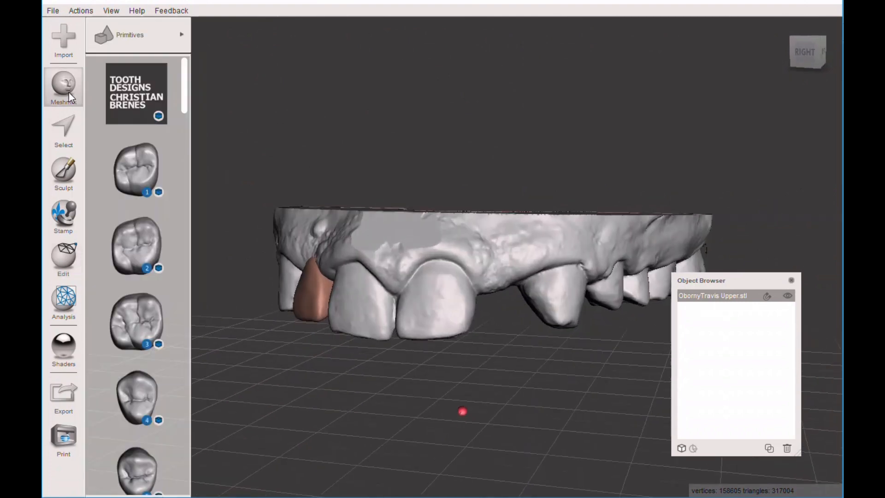
{"action": "scroll", "scroll_direction": "down", "scroll_amount": 3}
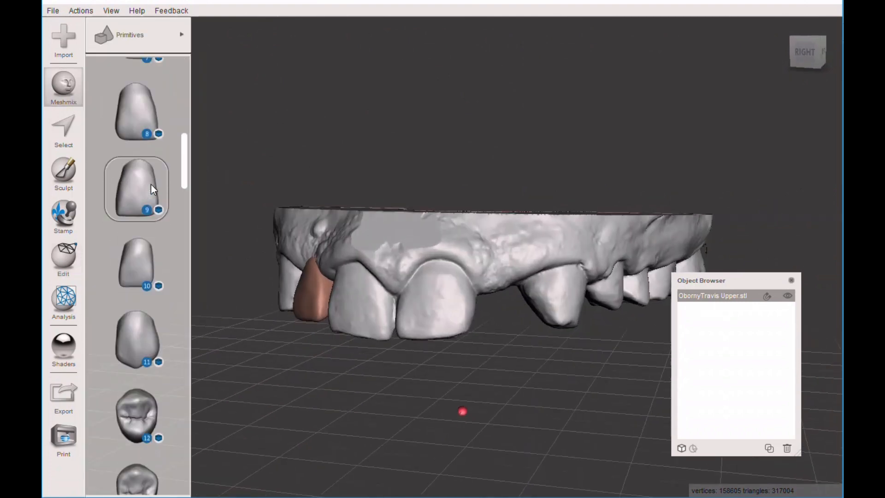
{"action": "left_click", "coordinate": [136, 266]}
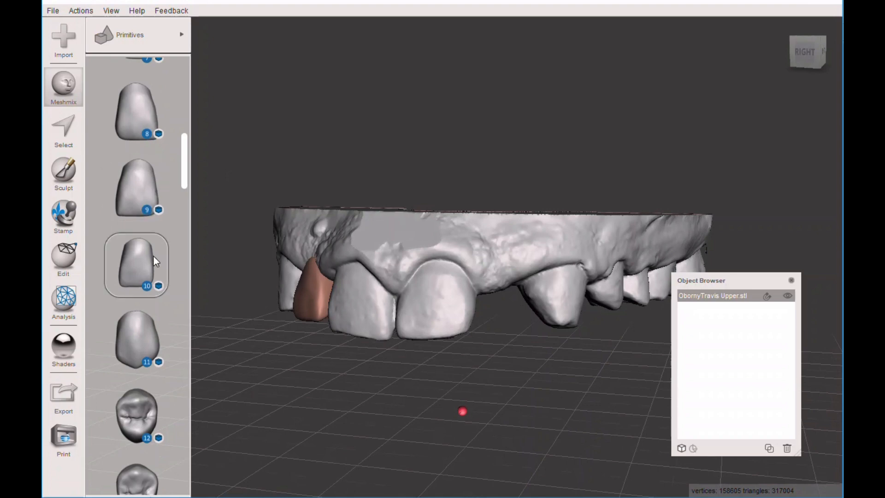
{"action": "left_click", "coordinate": [136, 266]}
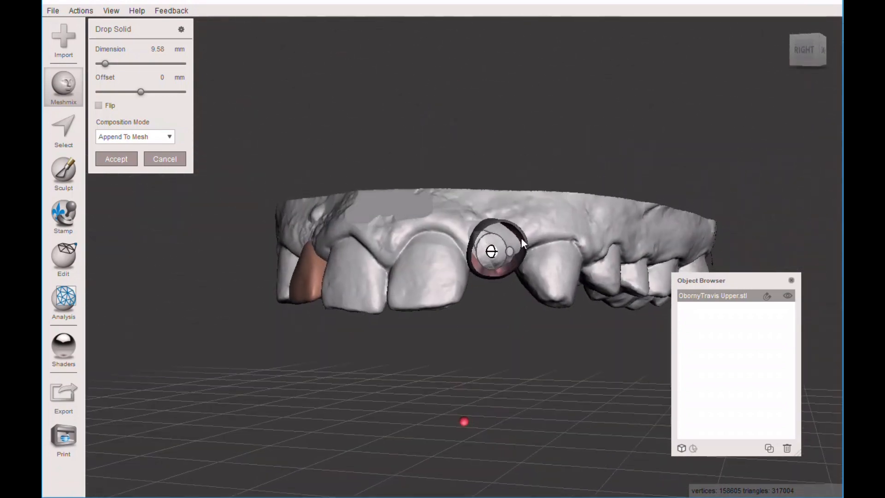
{"action": "mouse_move", "coordinate": [536, 268]}
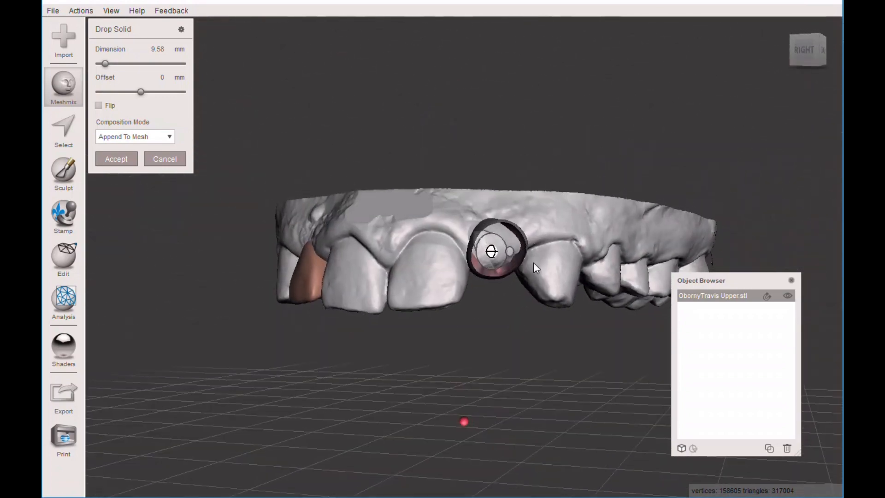
{"action": "left_click", "coordinate": [164, 159]}
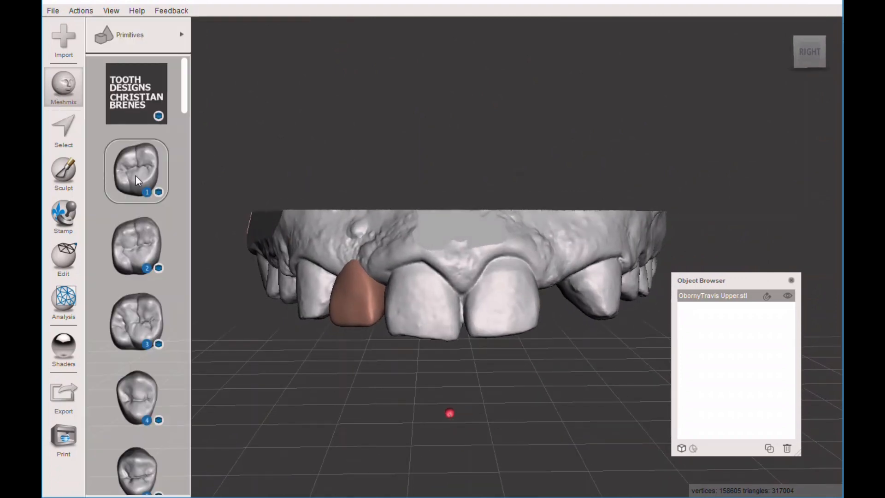
{"action": "scroll", "scroll_direction": "down", "scroll_amount": 3}
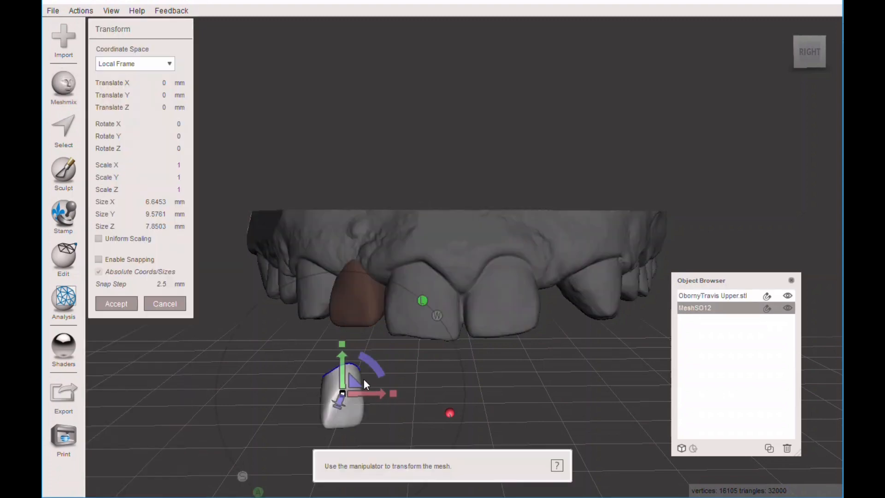
Translate MeshSO12 up beside the arch at the left lateral-incisor gap
{"action": "left_click_drag", "start_coordinate": [384, 393], "coordinate": [599, 358]}
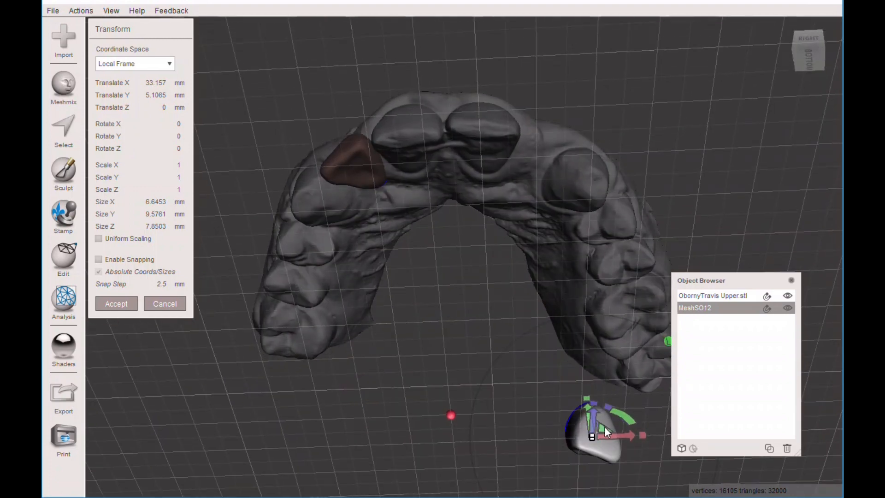
{"action": "left_click_drag", "start_coordinate": [607, 435], "coordinate": [534, 135]}
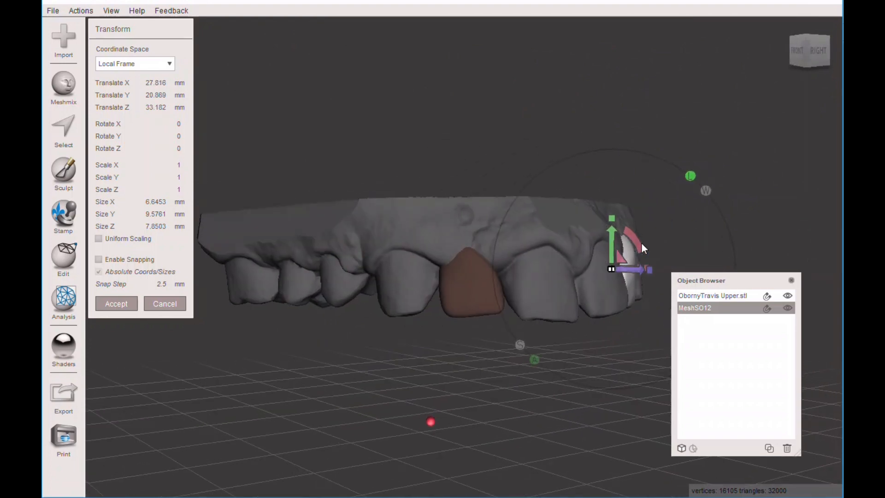
Tilt, rotate and nudge MeshSO12 about three axes until it lines up with its neighbours
{"action": "left_click_drag", "start_coordinate": [630, 240], "coordinate": [638, 260]}
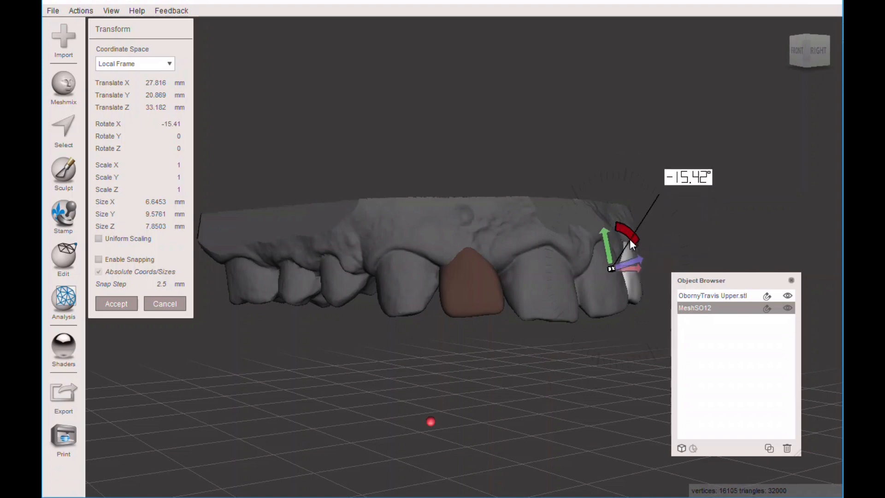
{"action": "left_click_drag", "start_coordinate": [630, 242], "coordinate": [631, 239]}
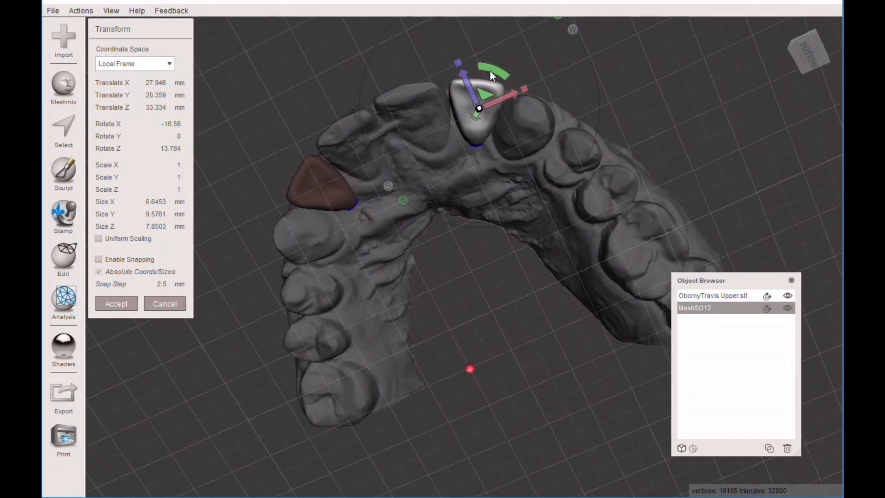
{"action": "left_click_drag", "start_coordinate": [497, 74], "coordinate": [487, 101]}
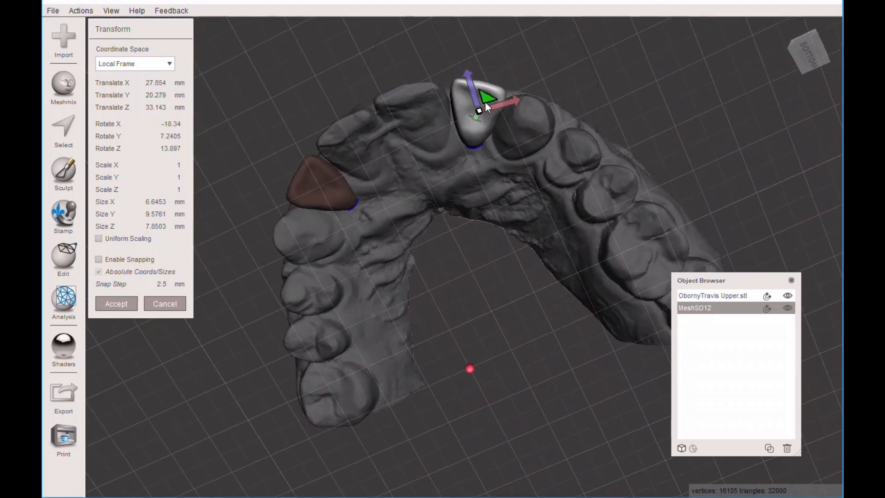
{"action": "left_click_drag", "start_coordinate": [486, 101], "coordinate": [480, 99]}
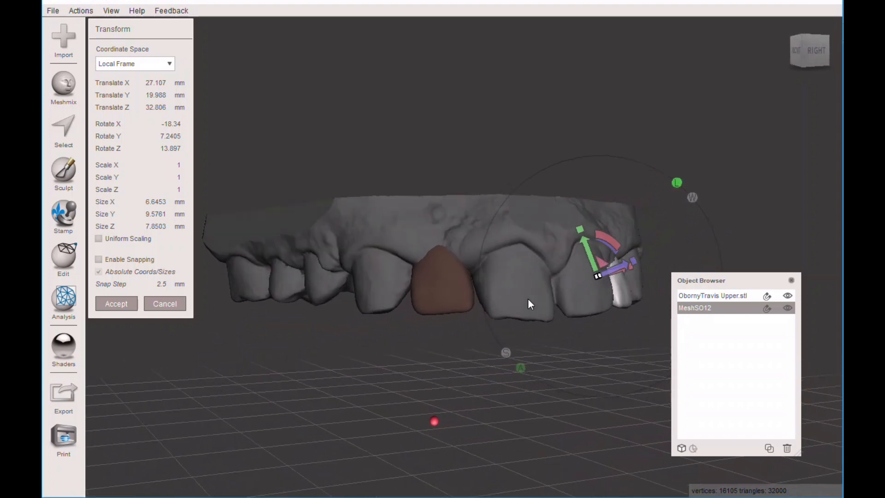
{"action": "left_click_drag", "start_coordinate": [618, 268], "coordinate": [610, 240]}
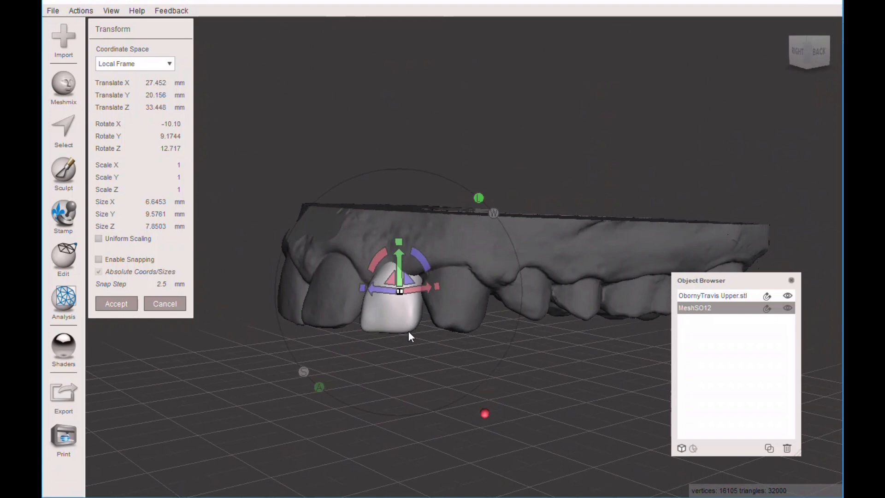
{"action": "left_click_drag", "start_coordinate": [399, 254], "coordinate": [497, 265]}
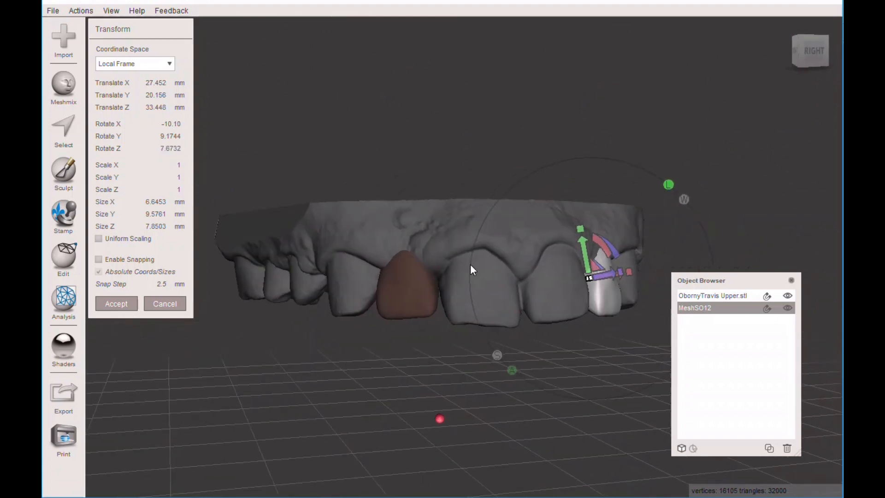
{"action": "left_click_drag", "start_coordinate": [472, 269], "coordinate": [395, 270]}
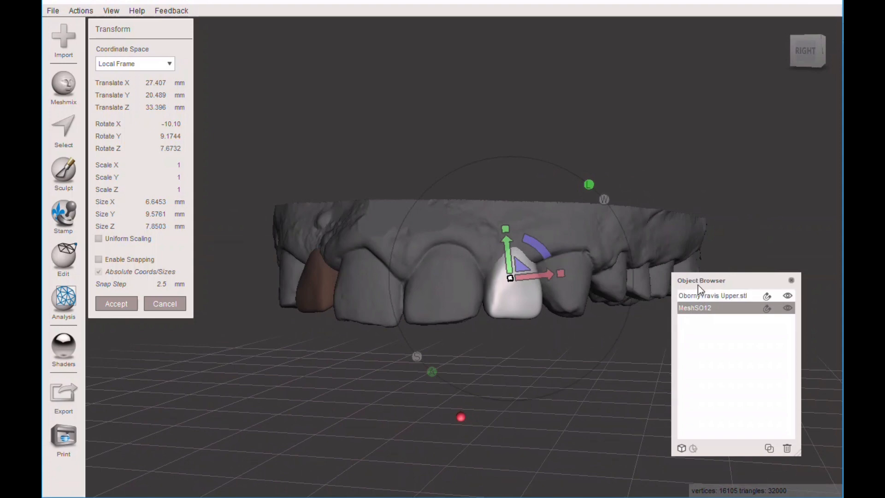
Accept the second tooth's placement, combine it with the arch and inspect the merged model
{"action": "left_click", "coordinate": [713, 295]}
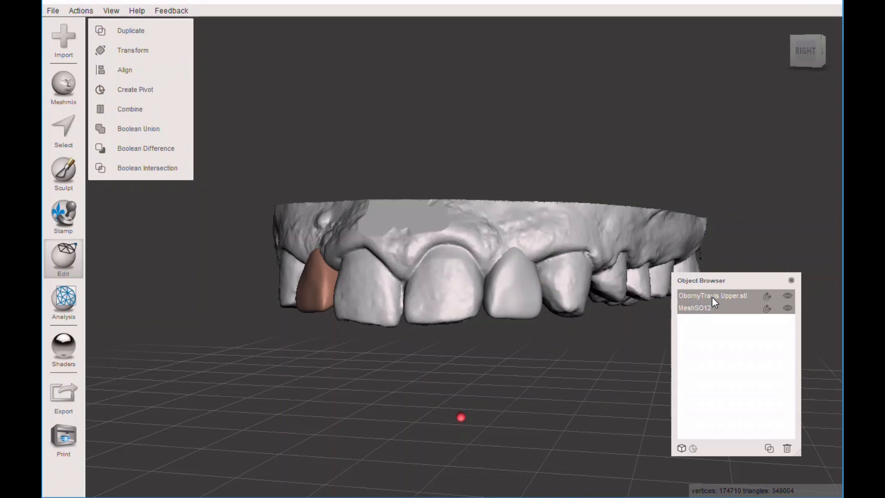
{"action": "mouse_move", "coordinate": [130, 109]}
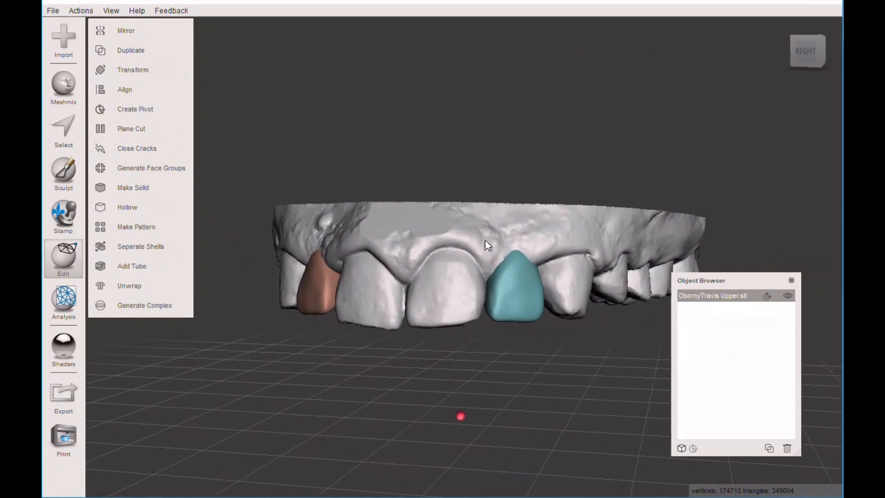
{"action": "left_click_drag", "start_coordinate": [489, 244], "coordinate": [353, 244]}
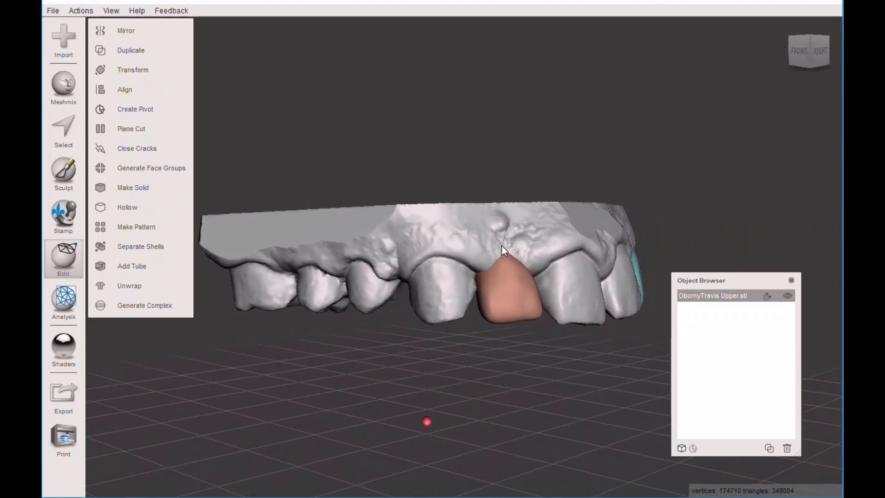
{"action": "left_click_drag", "start_coordinate": [509, 251], "coordinate": [421, 254]}
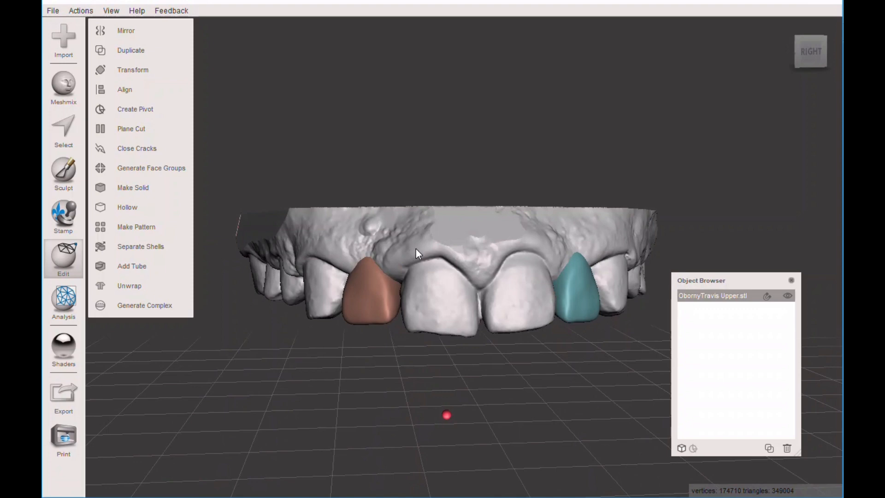